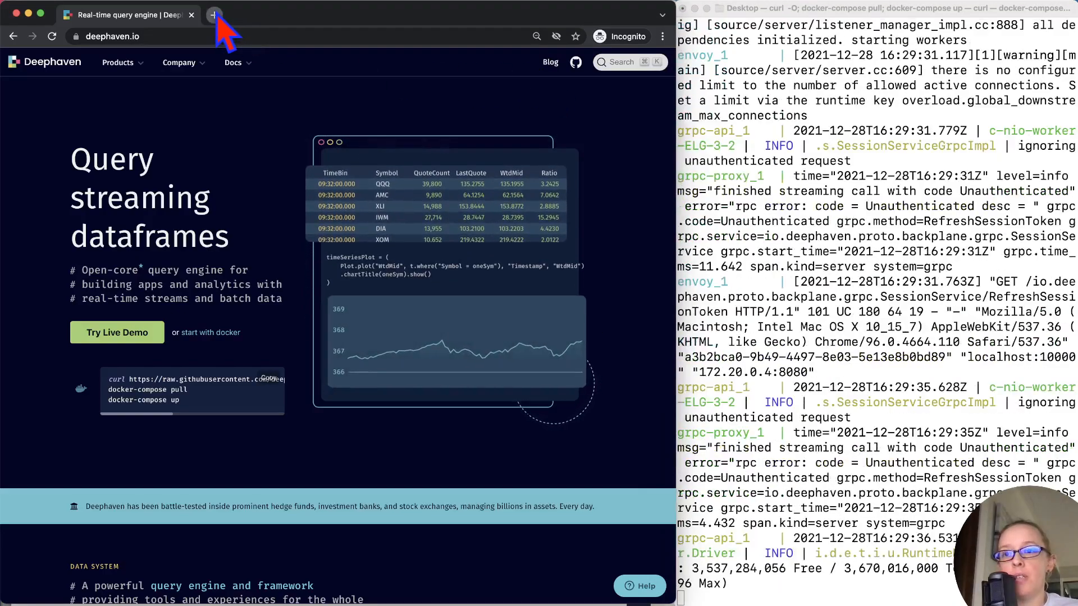
View the Deephaven IDE at localhost:10000/ide in a new tab, then return to deephaven.io.
left_click(213, 15)
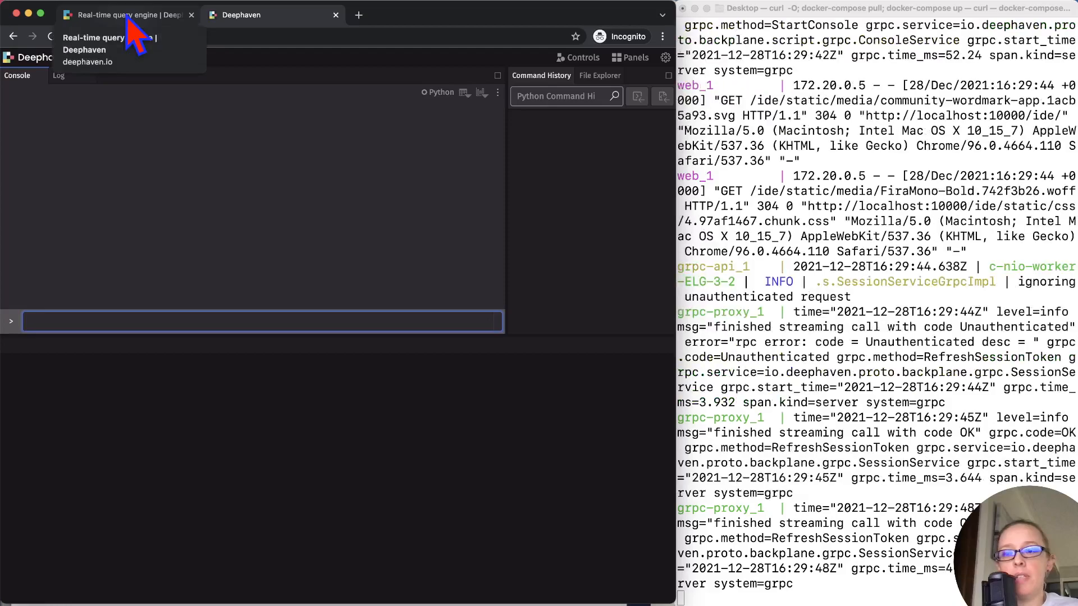
left_click(120, 15)
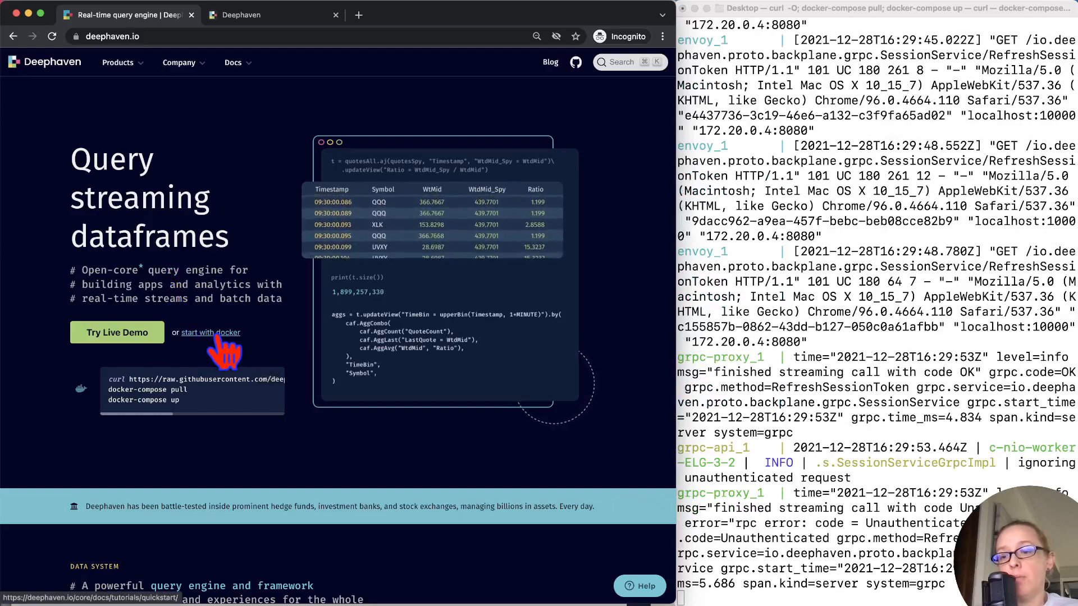
Start the Docker quick start guide and review the Installing WSL prerequisite notes.
left_click(211, 333)
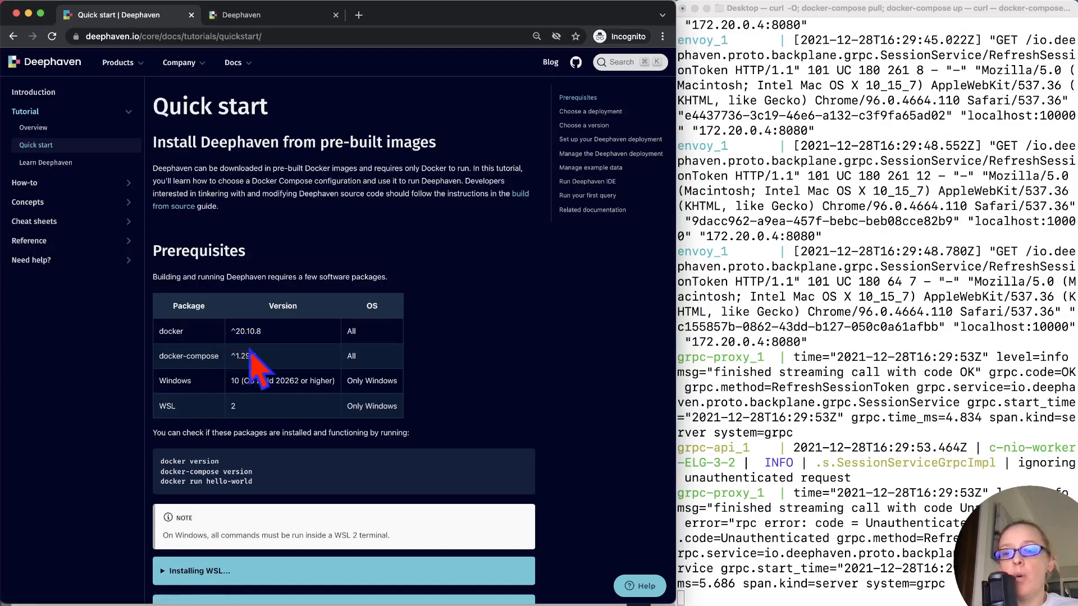
scroll("down", 3)
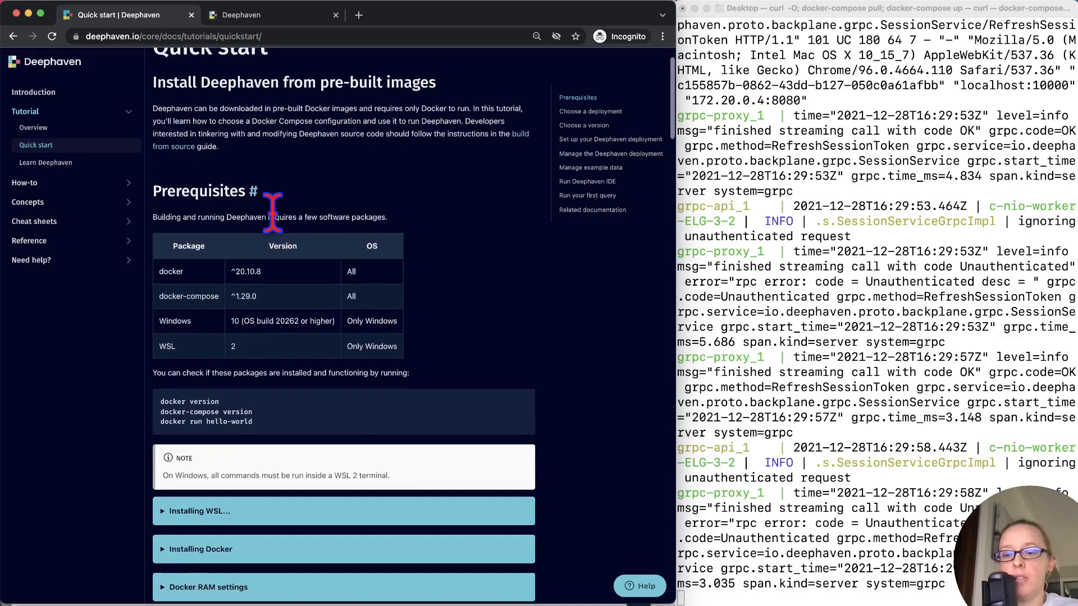
scroll("down", 3)
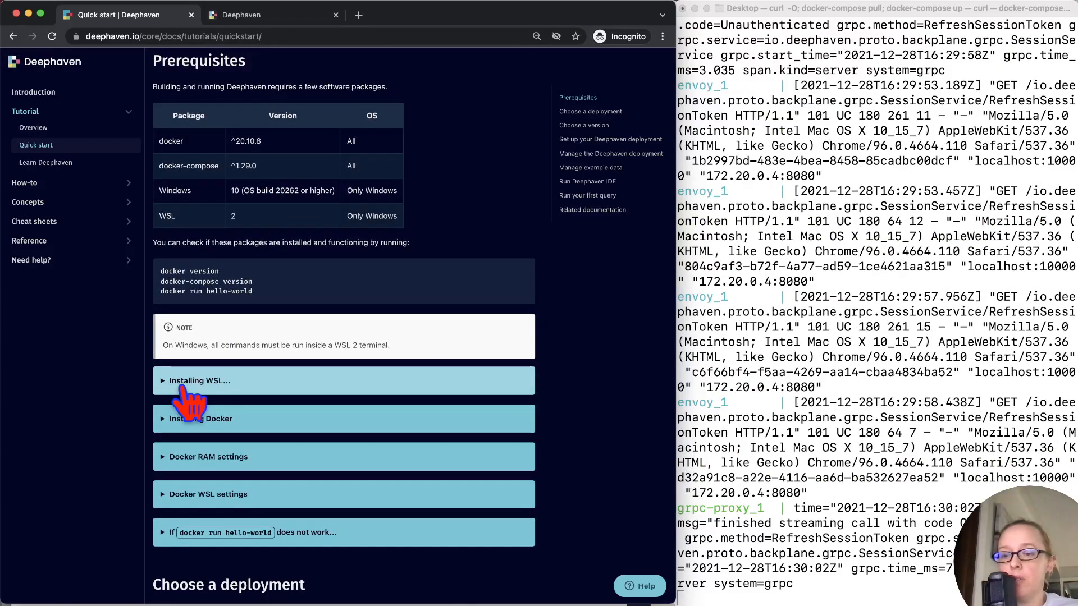
left_click(200, 381)
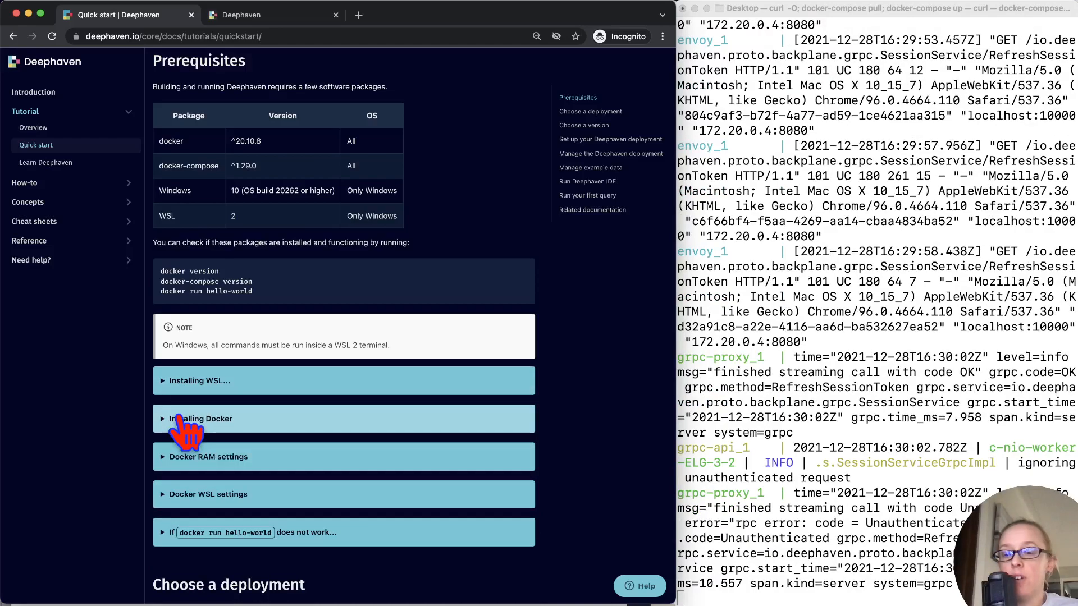
Review the Docker RAM settings notes and continue to the deployment-choice section.
left_click(203, 418)
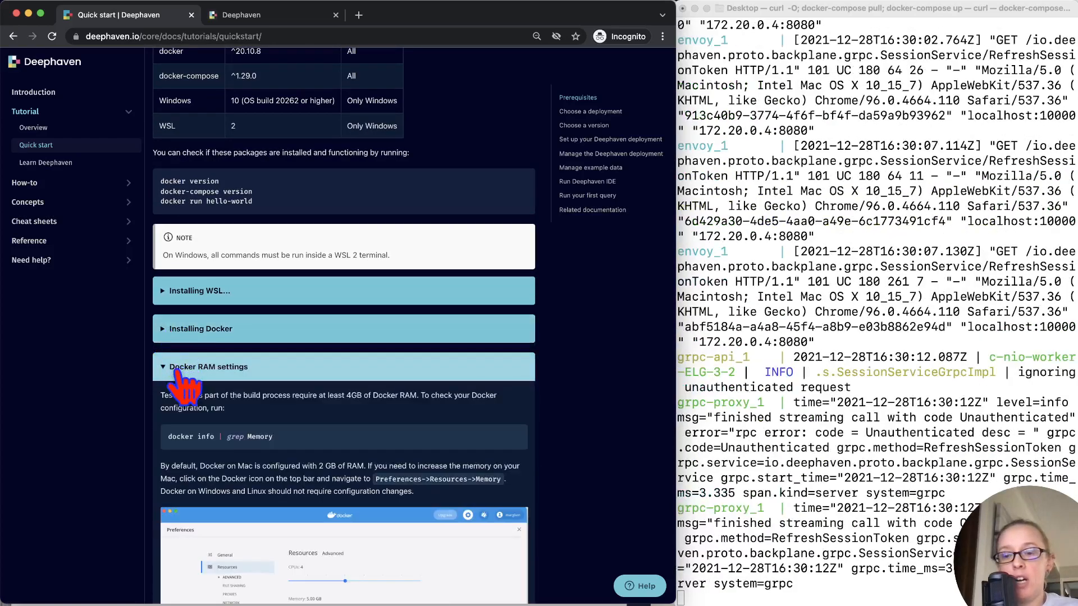
scroll("down", 3)
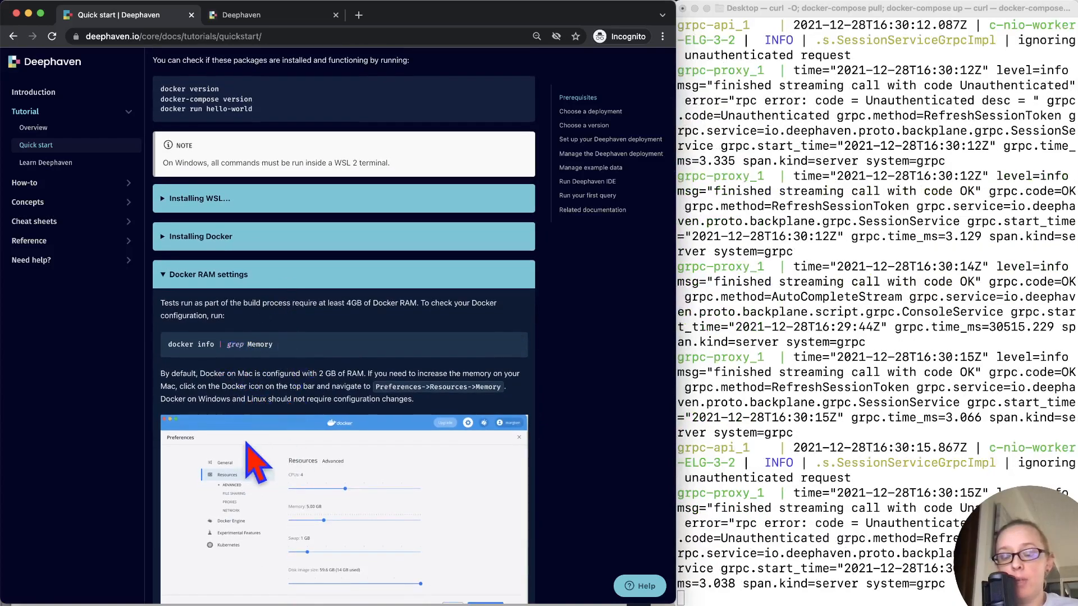
scroll("down", 3)
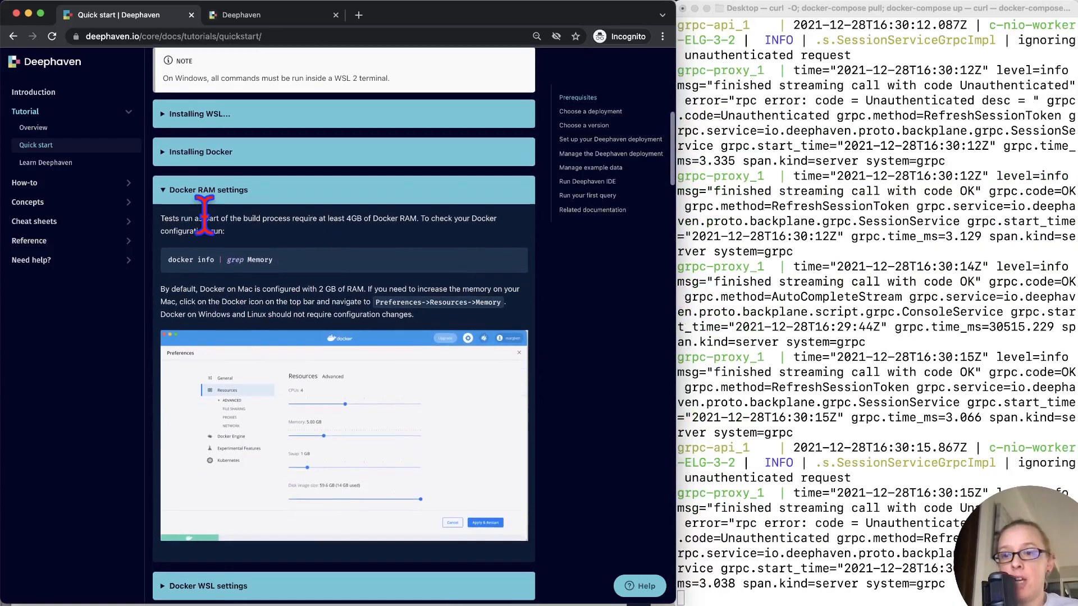
left_click(209, 190)
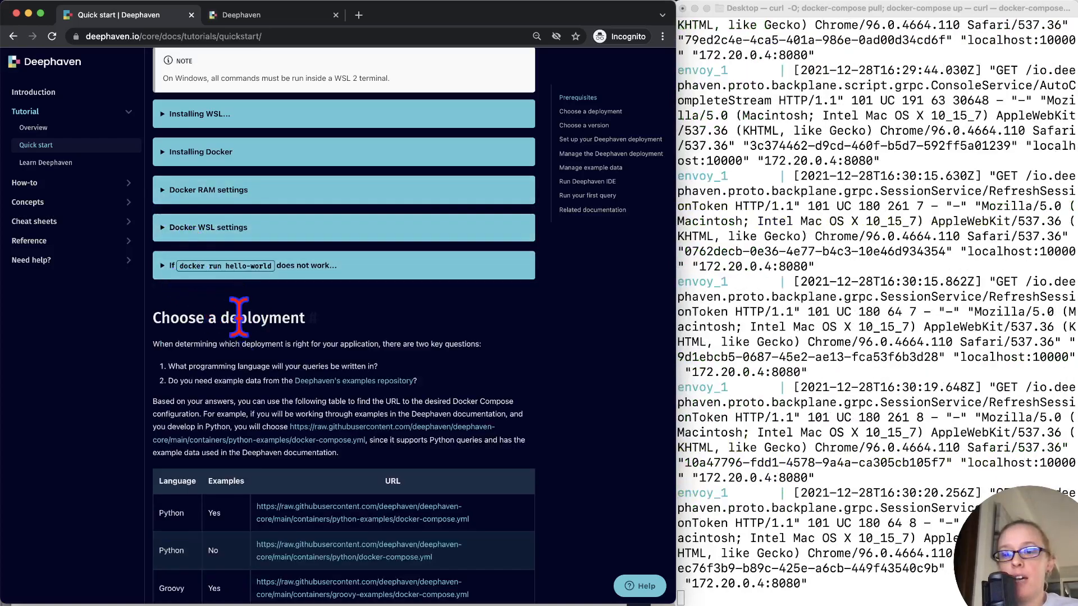
scroll("down", 3)
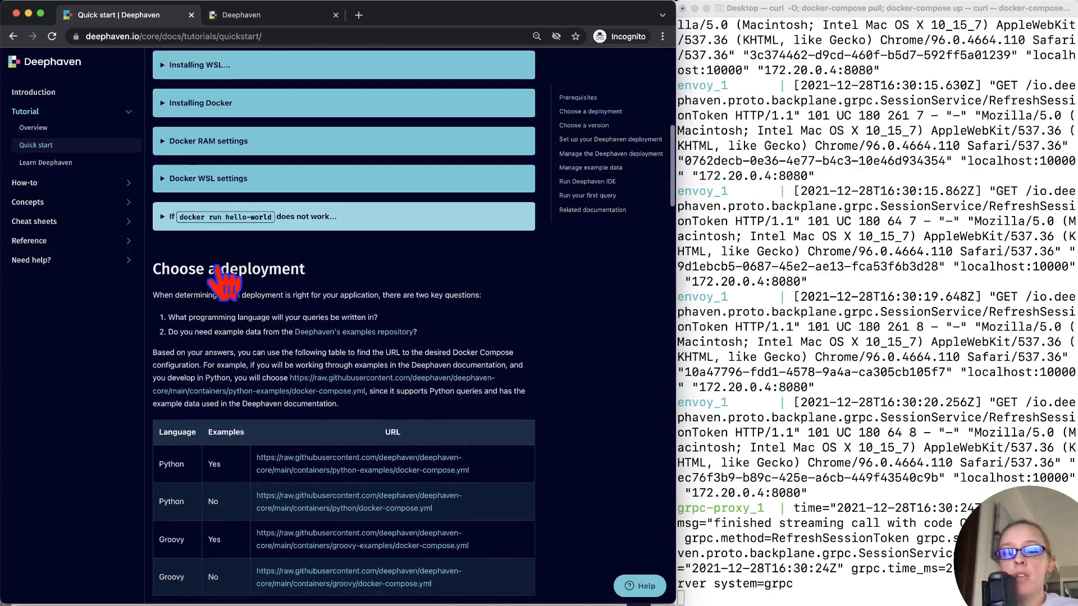
scroll("down", 3)
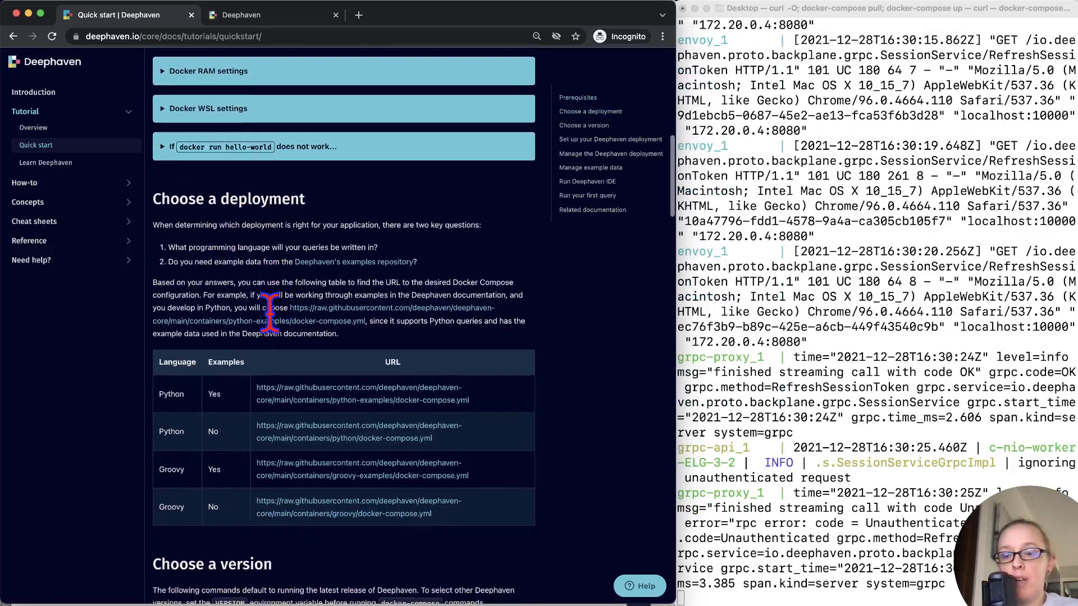
scroll("down", 3)
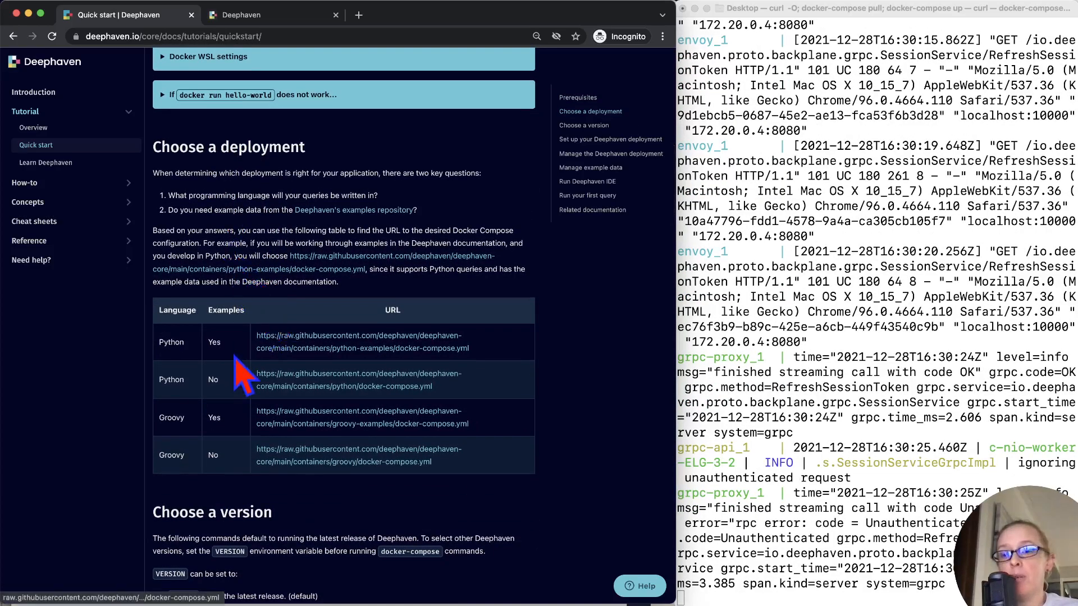
scroll("down", 3)
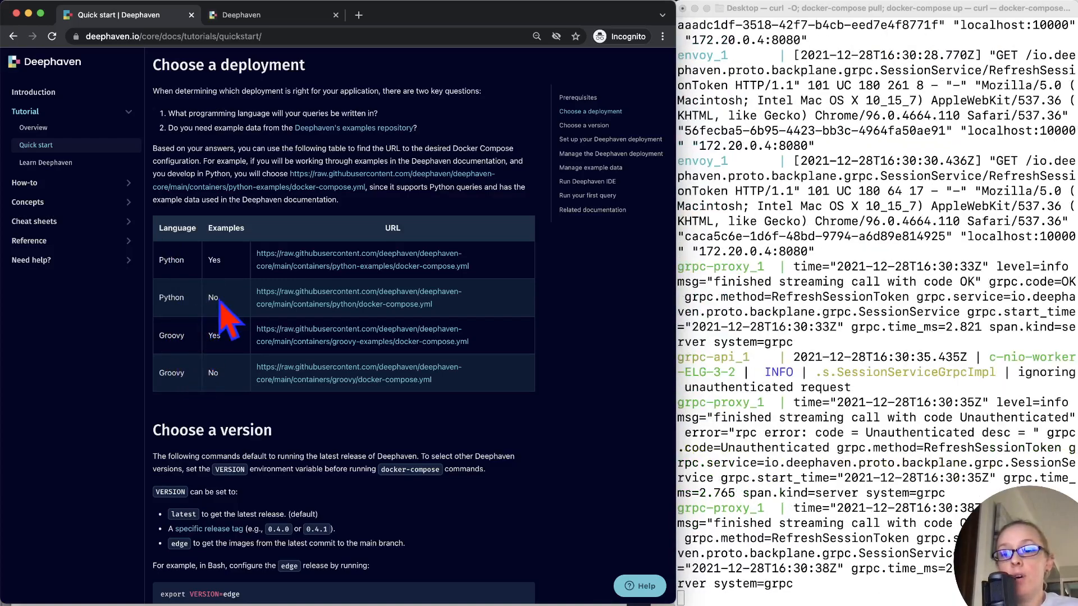
scroll("down", 3)
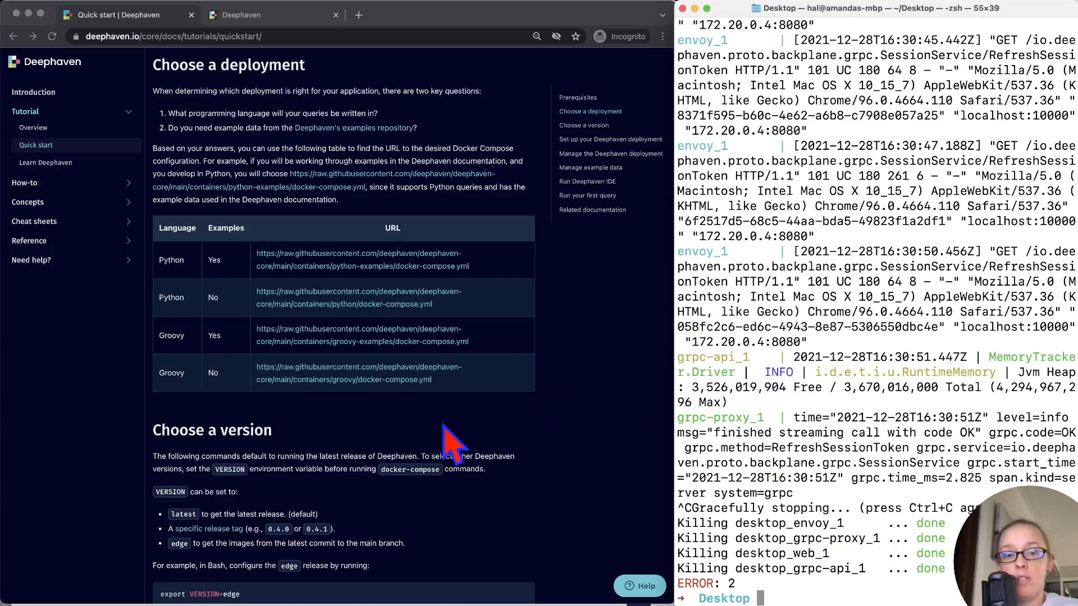
mouse_move(434, 450)
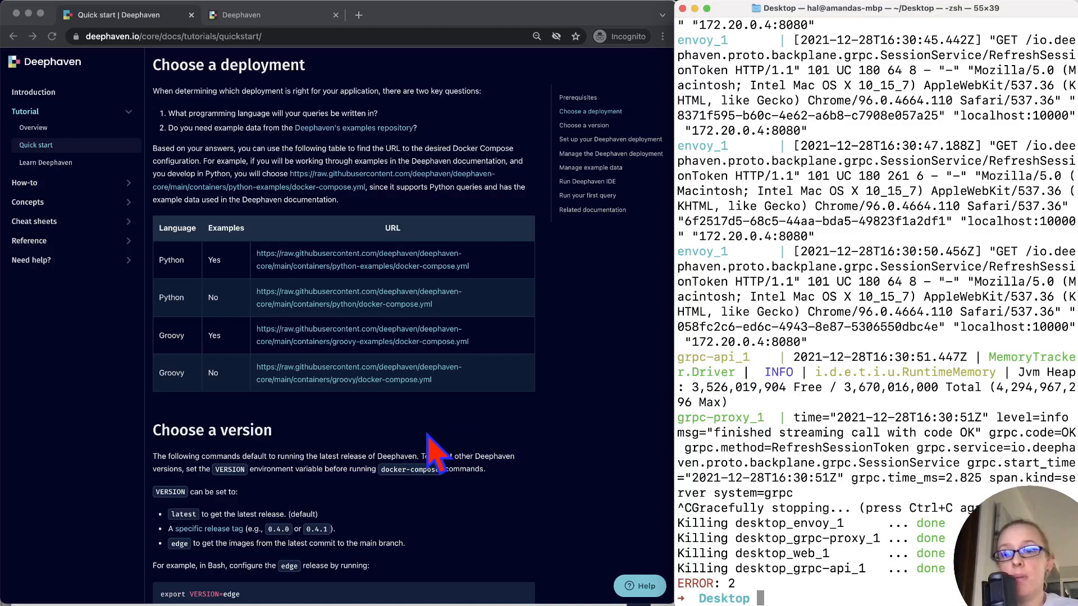
Enter deephaven-deployment and delete its data folder and docker-compose.yml with rm -rf *, confirming y.
scroll("down", 3)
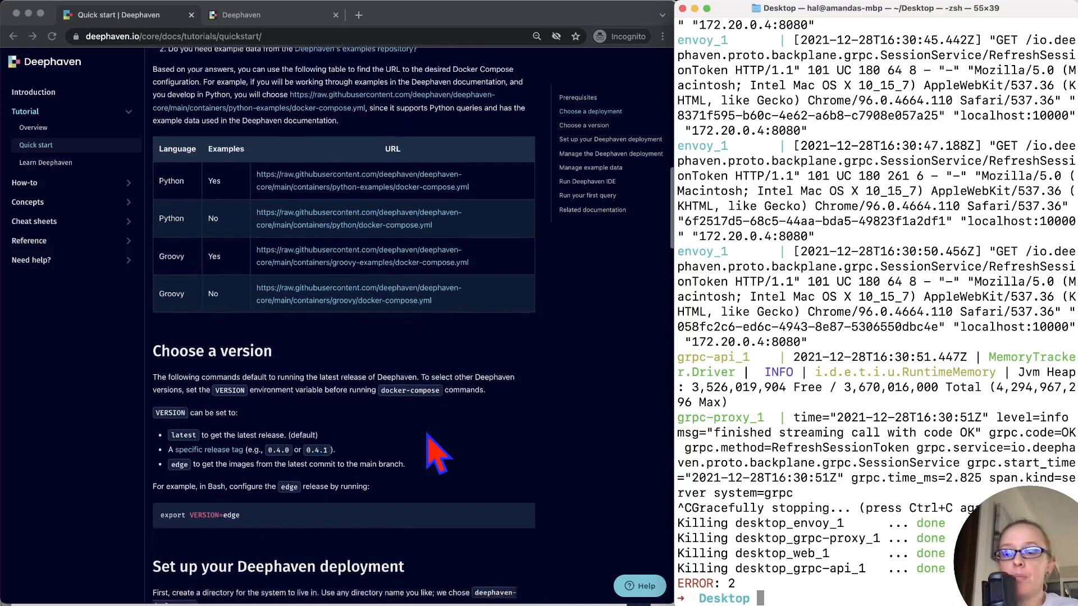
scroll("down", 3)
type("mkdir deephaven-deployment")
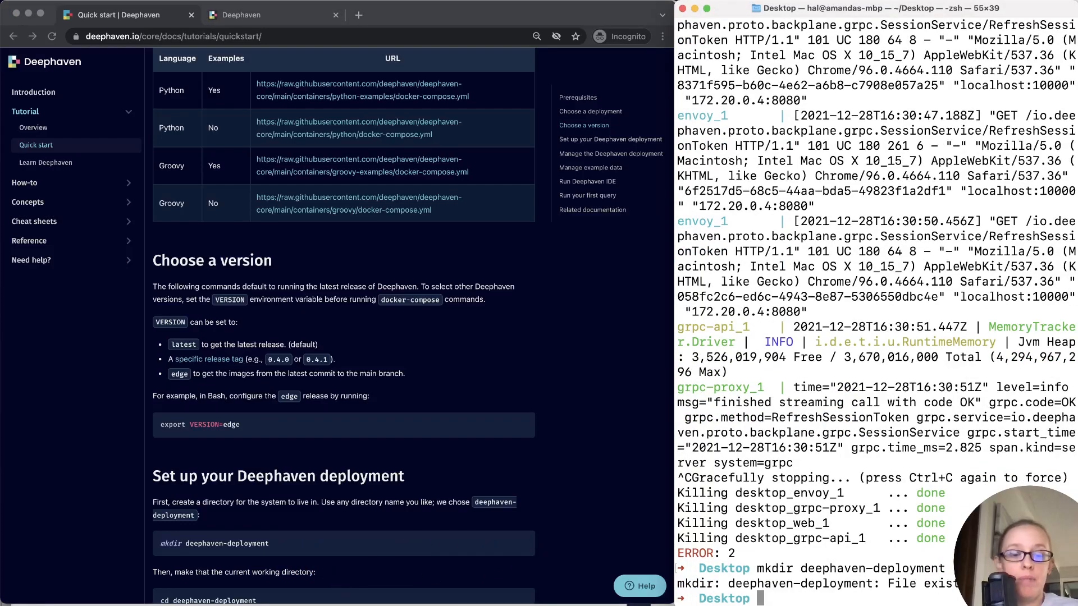
scroll("down", 3)
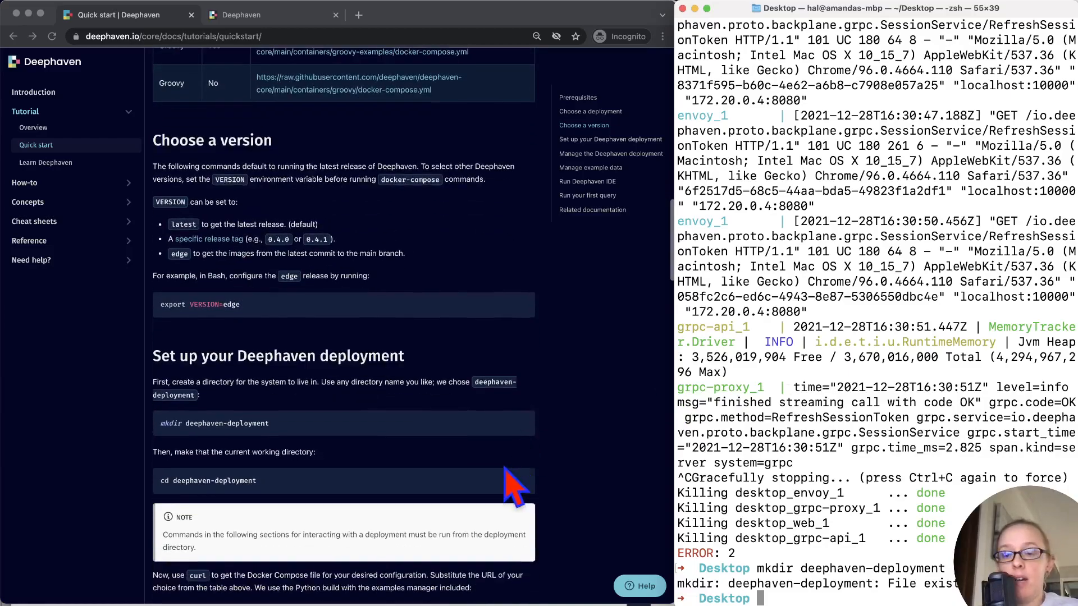
left_click(512, 480)
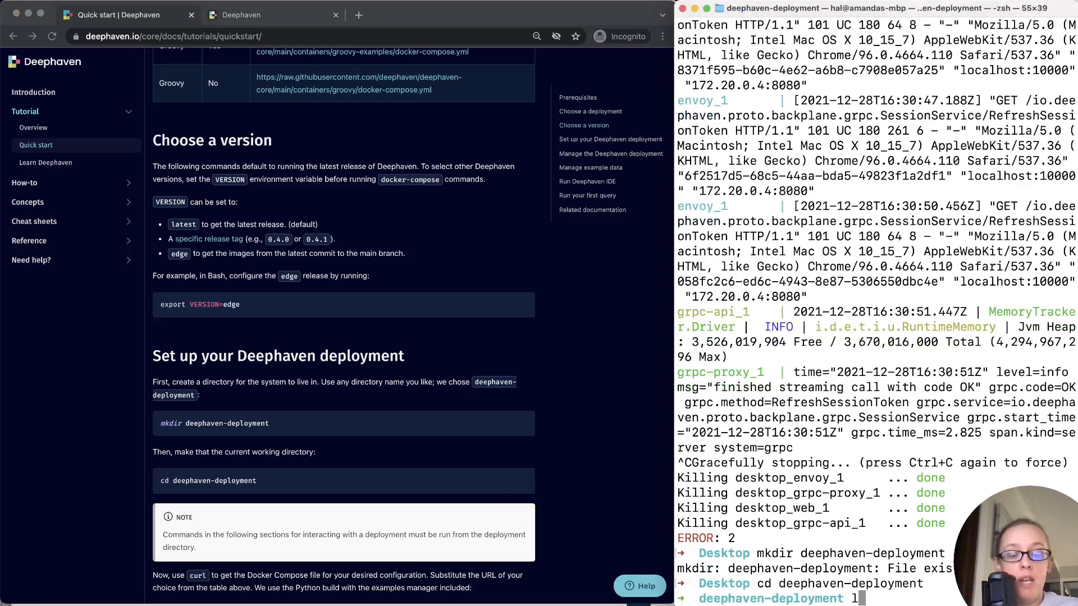
type("ls")
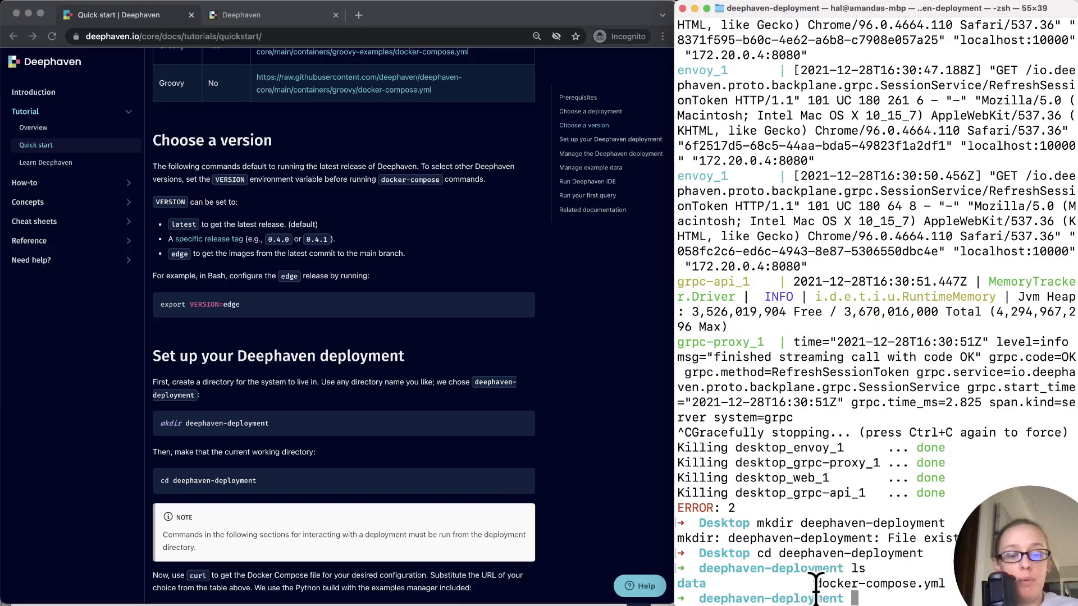
type("rm -rf *")
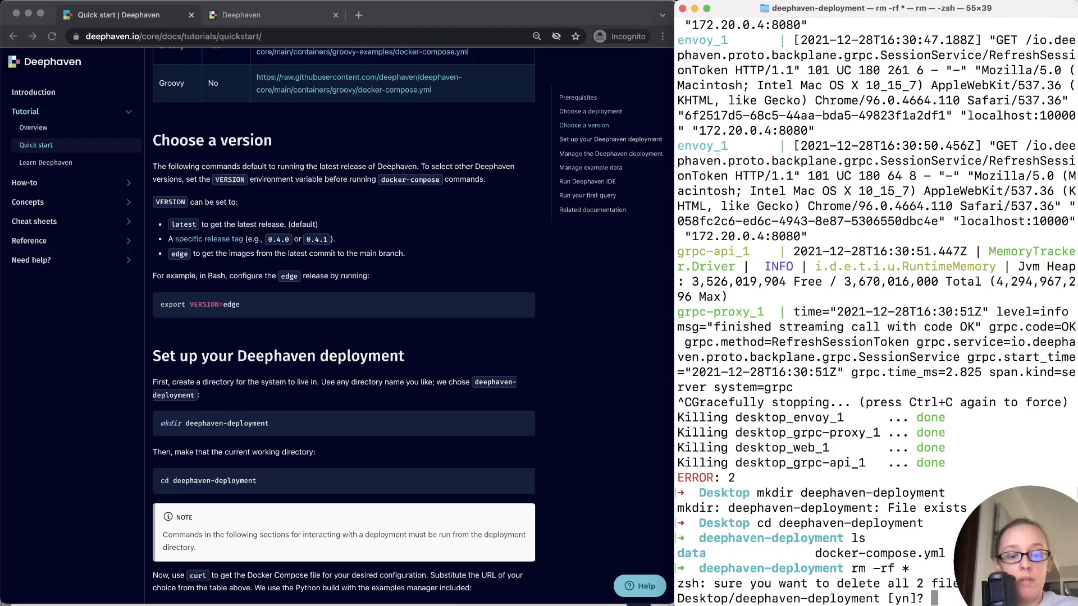
type("y")
type("ls")
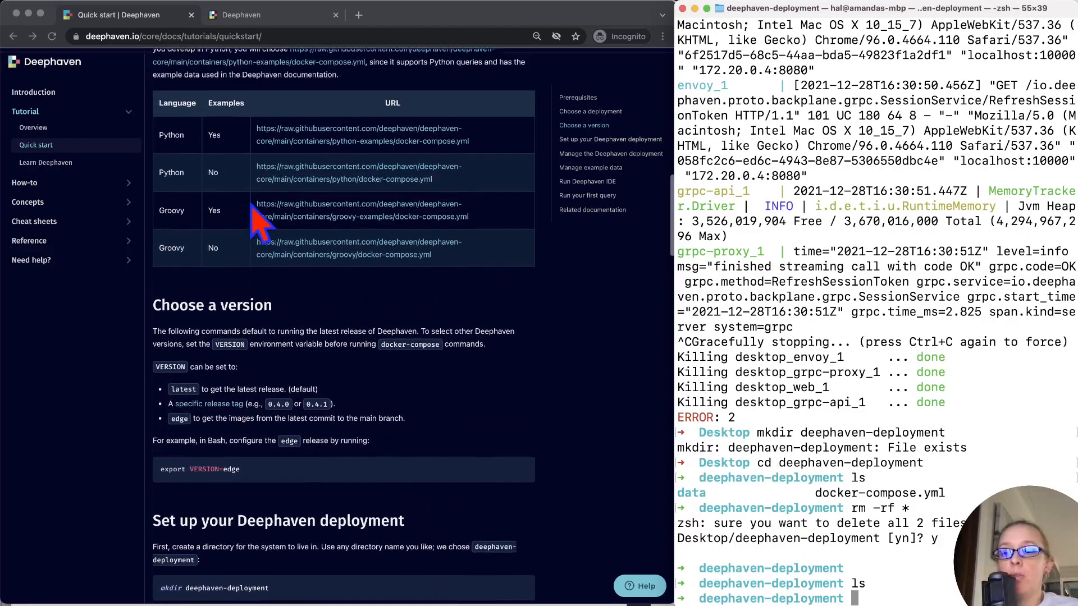
mouse_move(485, 240)
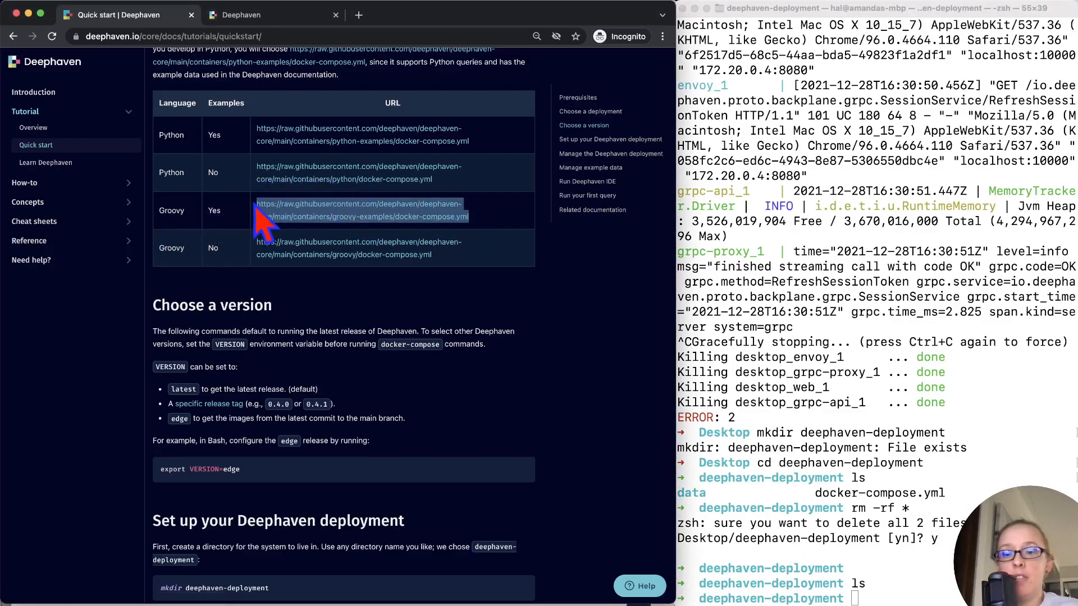
Follow the curl download of the groovy-examples docker-compose.yml and the docker-compose pull.
scroll("down", 3)
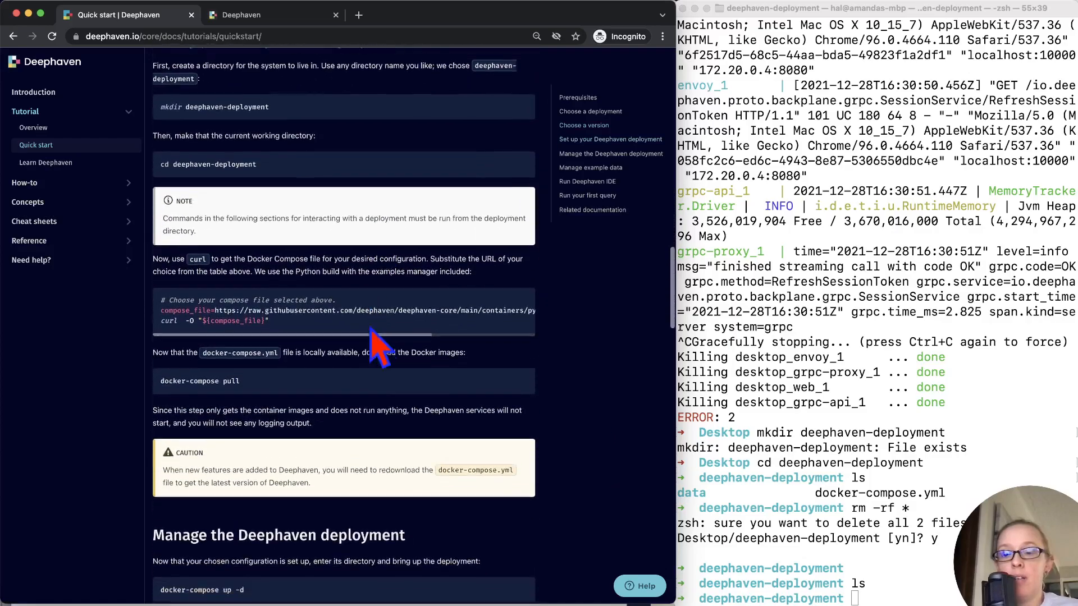
scroll("down", 3)
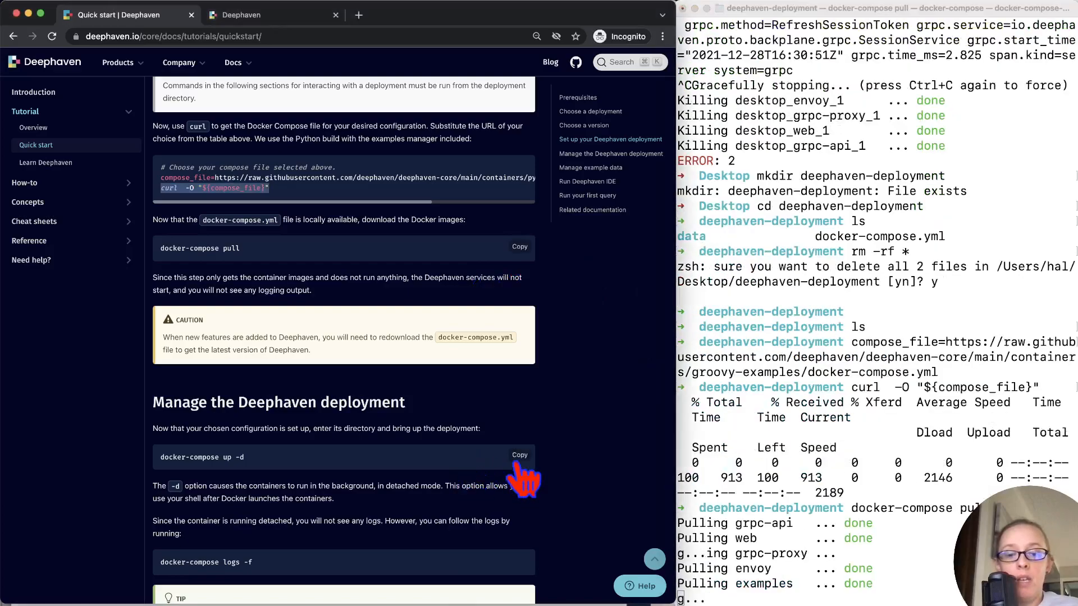
Run docker-compose up -d and confirm the Groovy IDE loads at localhost:10000/ide.
left_click(518, 455)
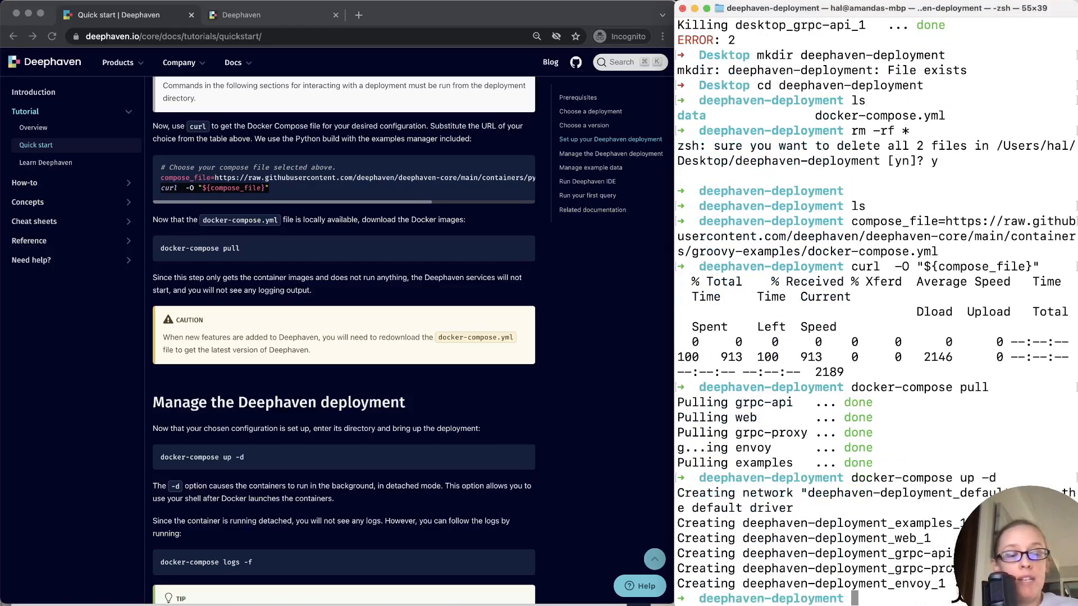
mouse_move(667, 207)
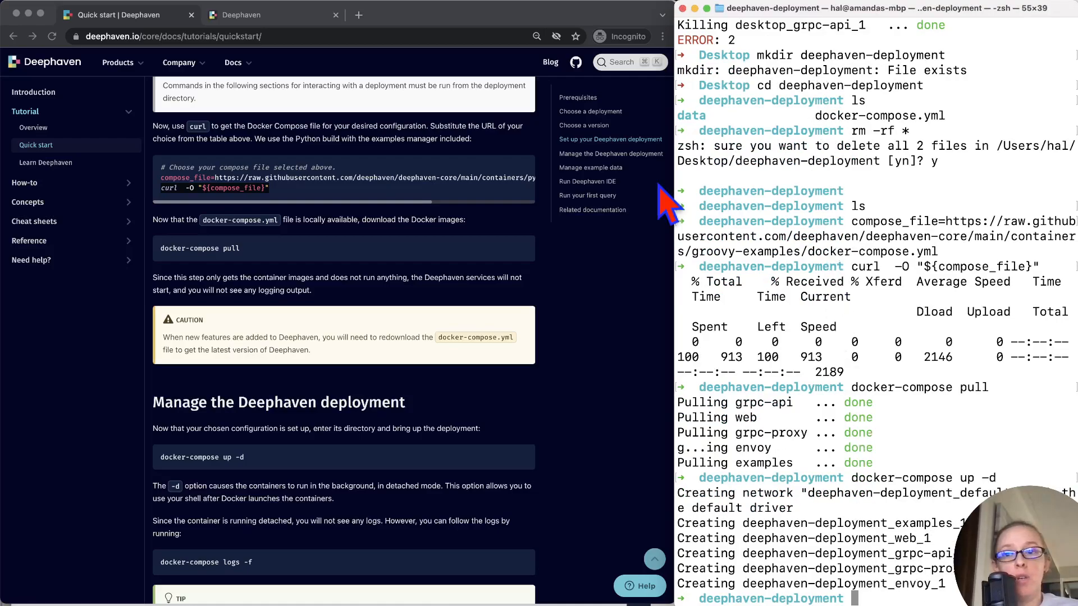
left_click(268, 14)
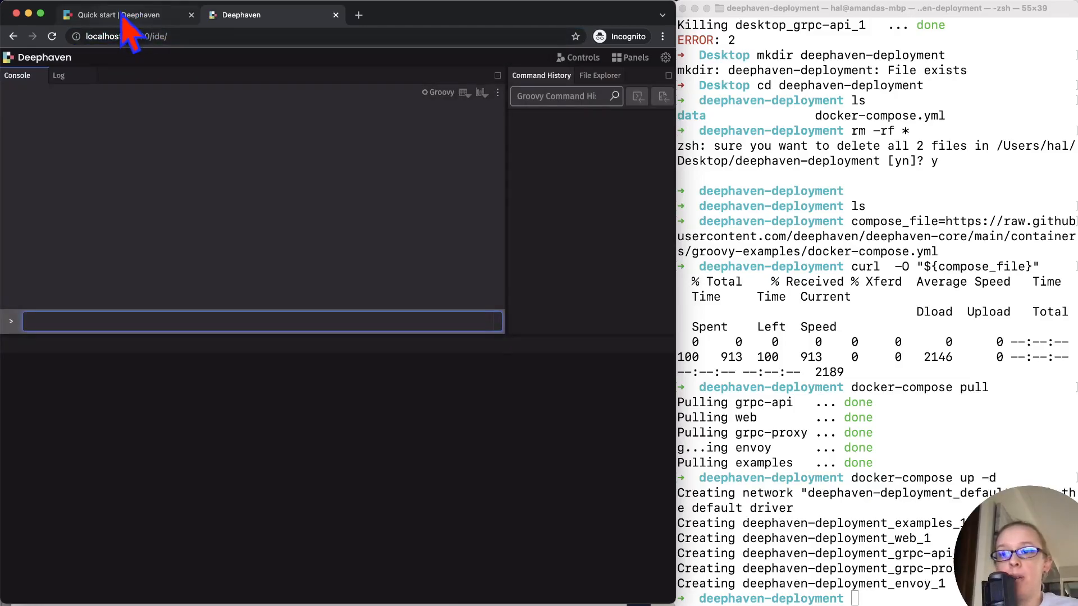
left_click(123, 15)
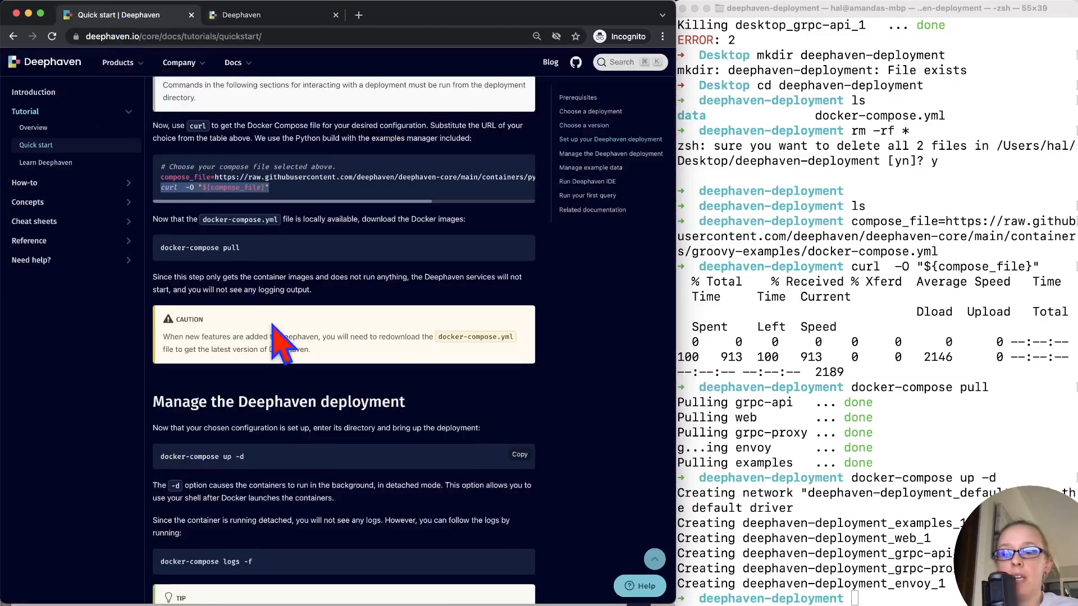
Run docker-compose down -v to stop the containers and remove their volumes.
scroll("down", 3)
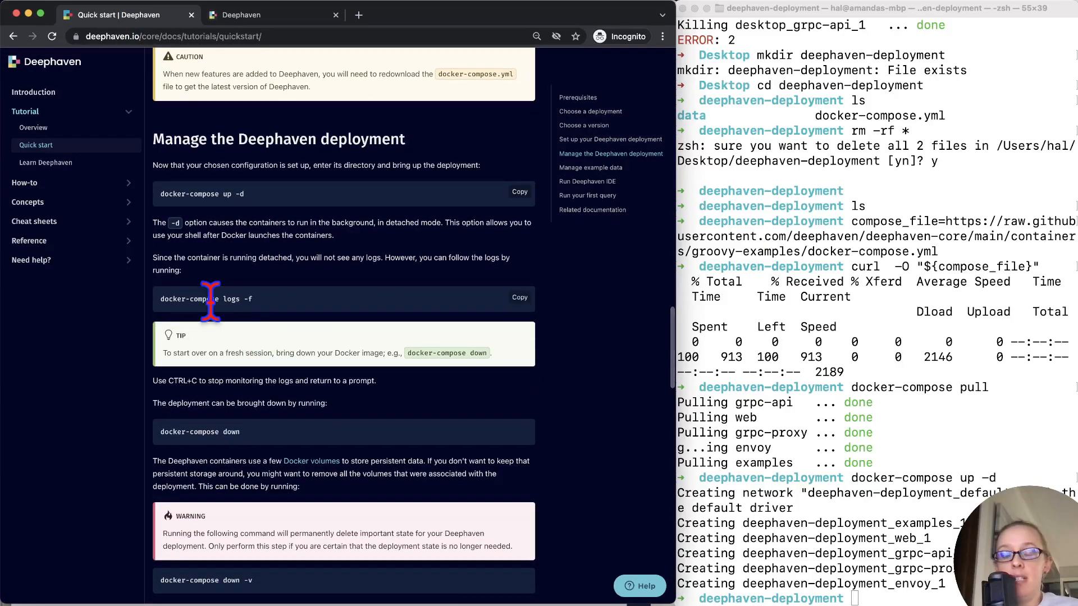
scroll("down", 3)
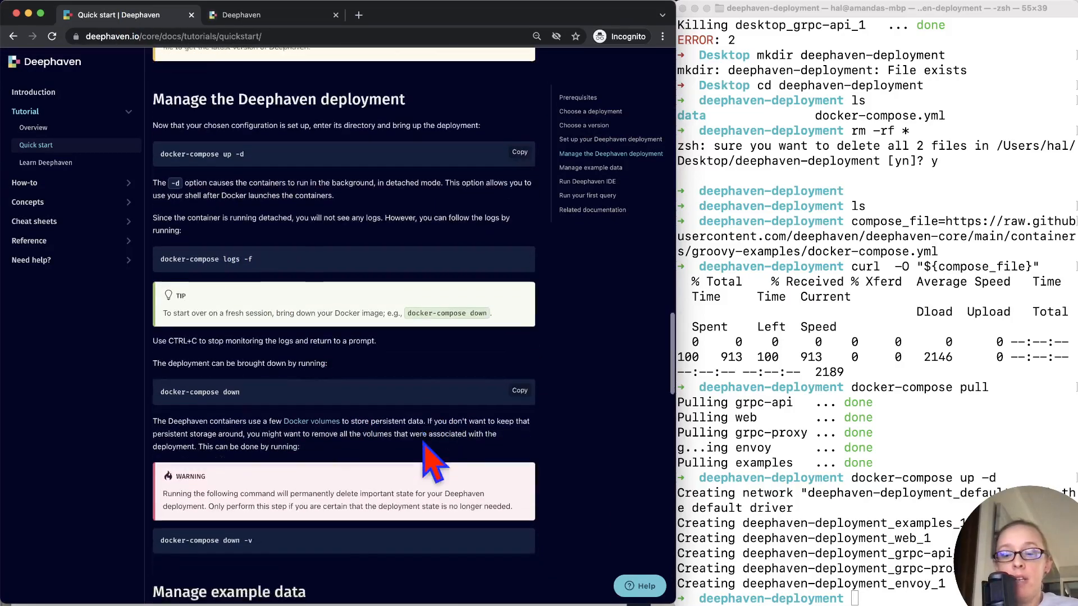
left_click(519, 494)
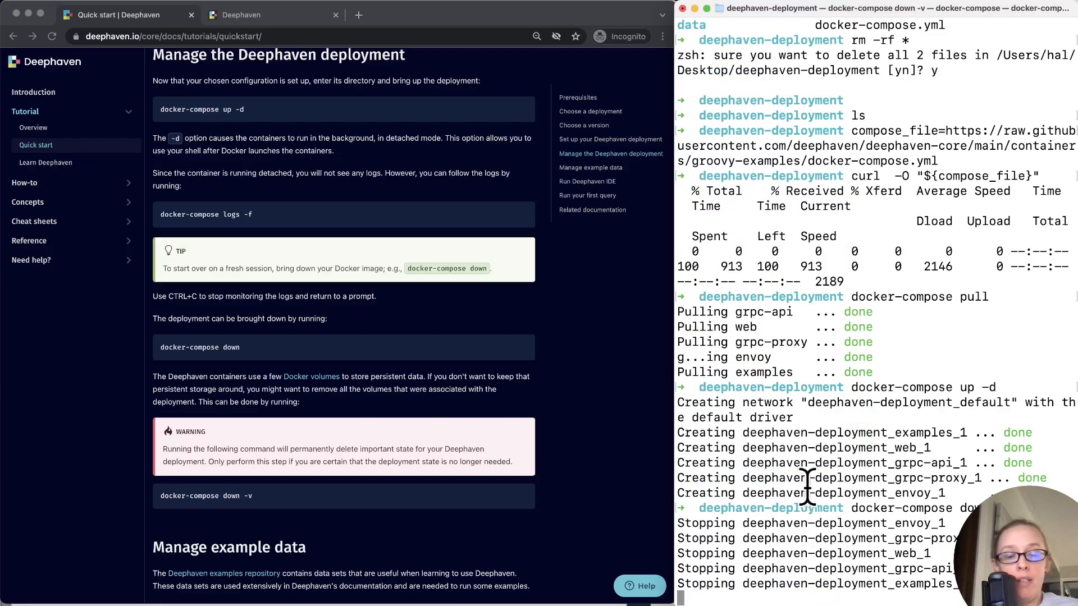
mouse_move(343, 120)
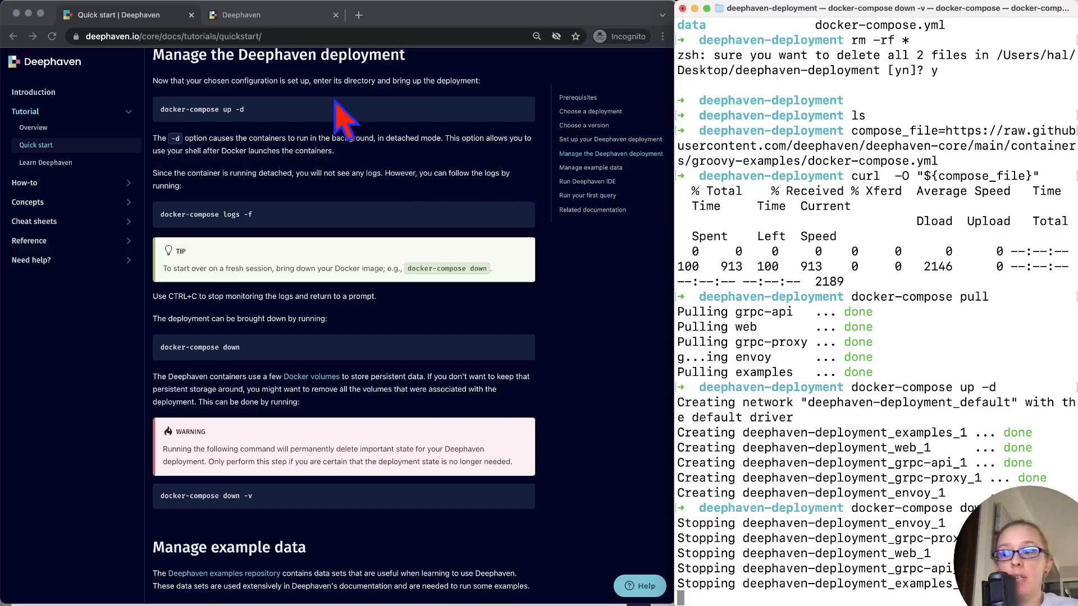